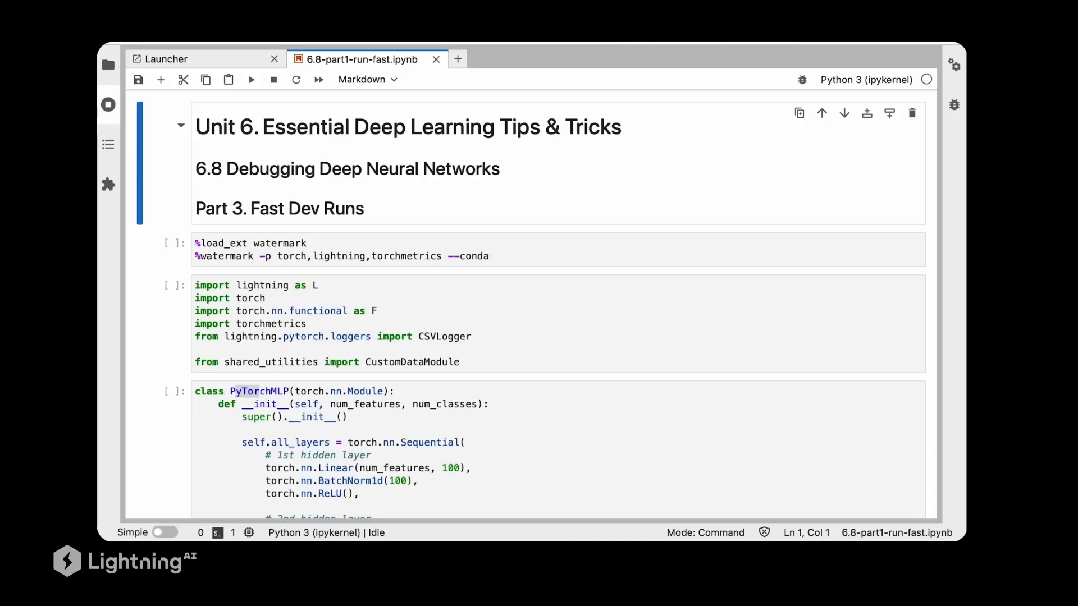
Step: Add fast_dev_run=5 to the Trainer arguments on a new line above max_epochs
{"action": "scroll", "scroll_direction": "down", "scroll_amount": 3}
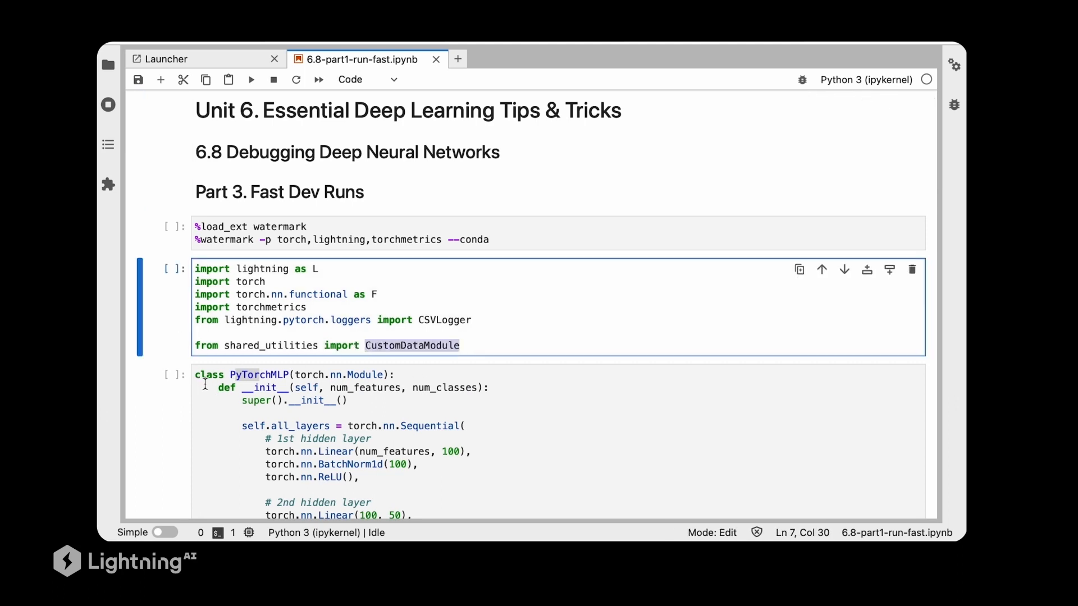
{"action": "scroll", "scroll_direction": "down", "scroll_amount": 3}
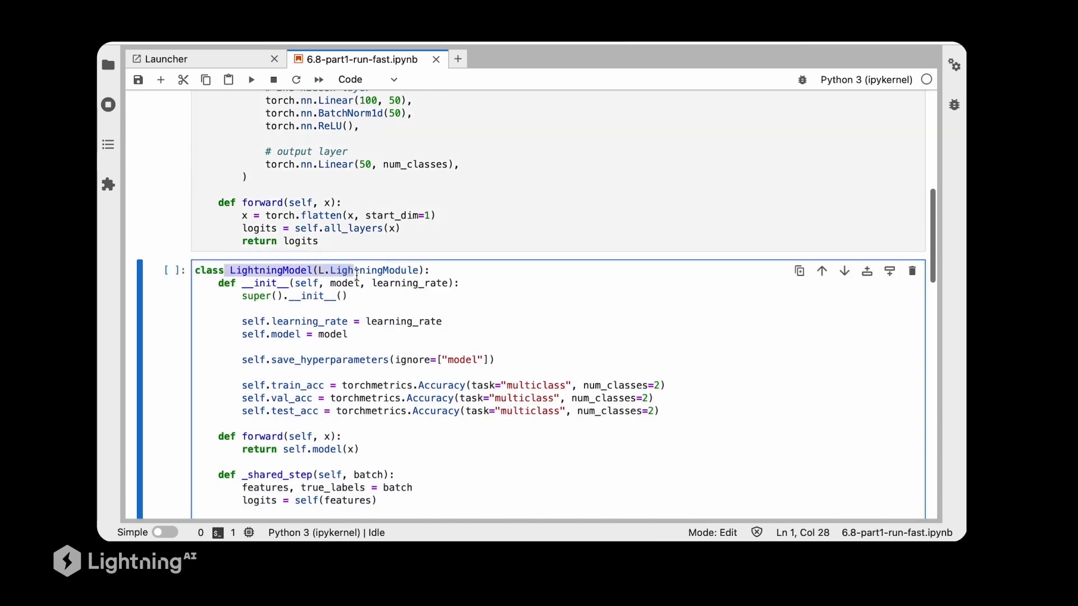
{"action": "scroll", "scroll_direction": "down", "scroll_amount": 3}
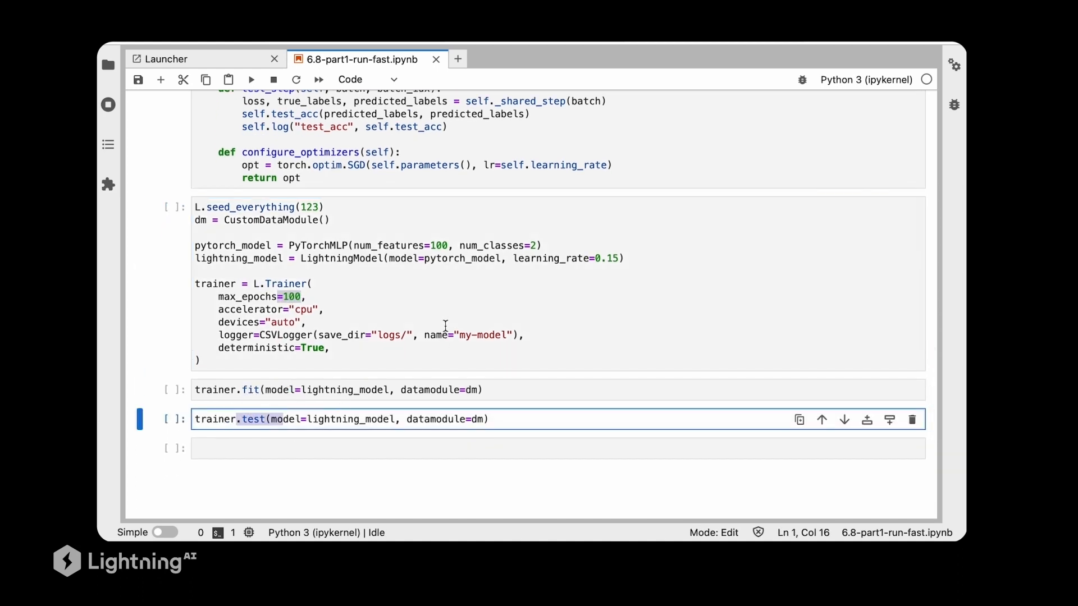
{"action": "left_click", "coordinate": [416, 288]}
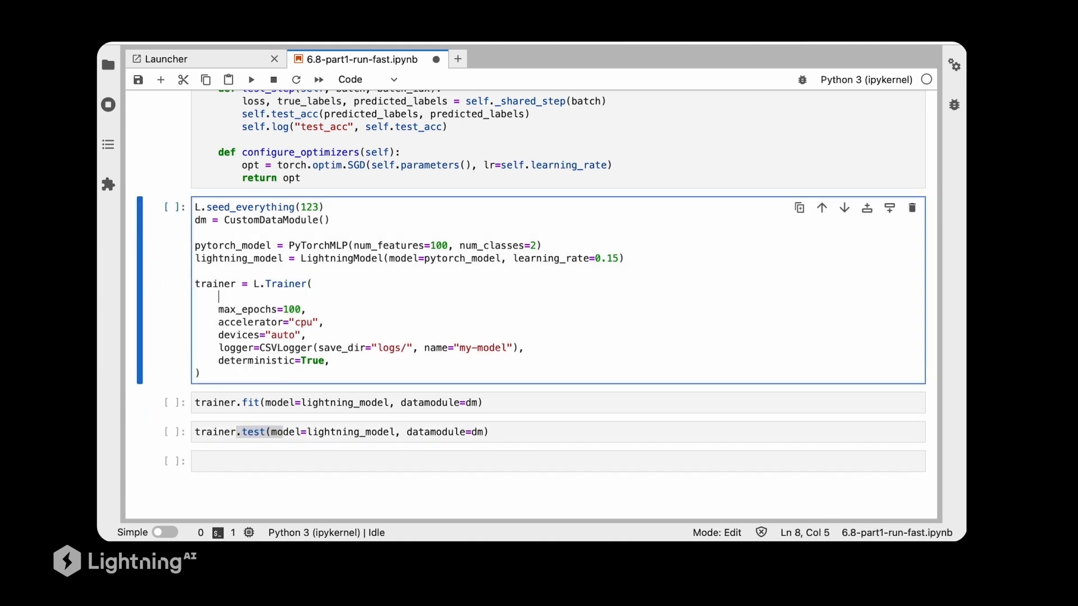
{"action": "type", "text": "fast_de"}
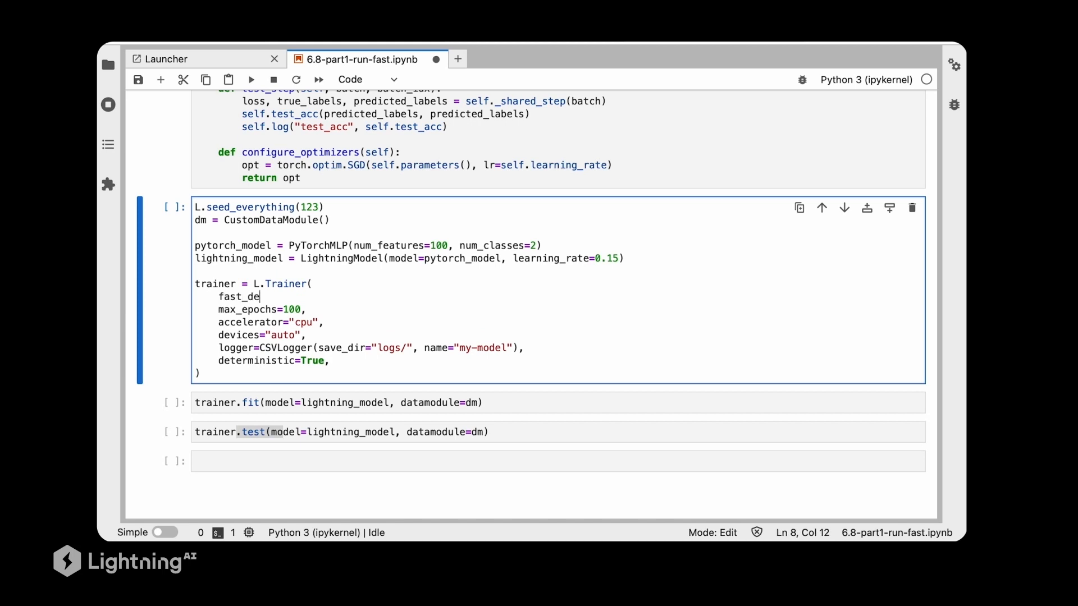
{"action": "type", "text": "v_run"}
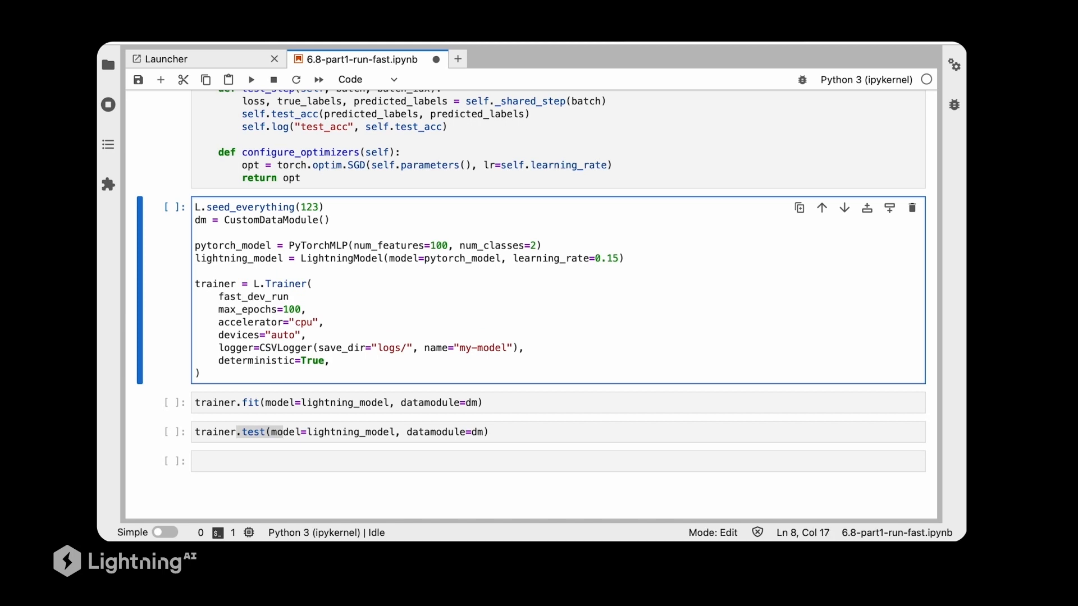
{"action": "type", "text": "=5"}
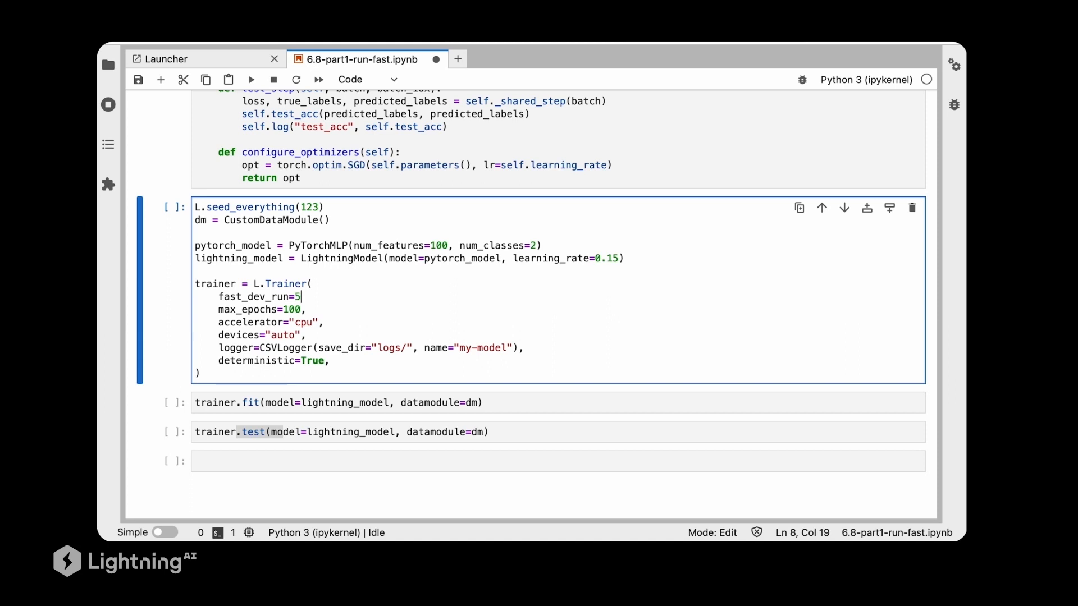
{"action": "type", "text": ","}
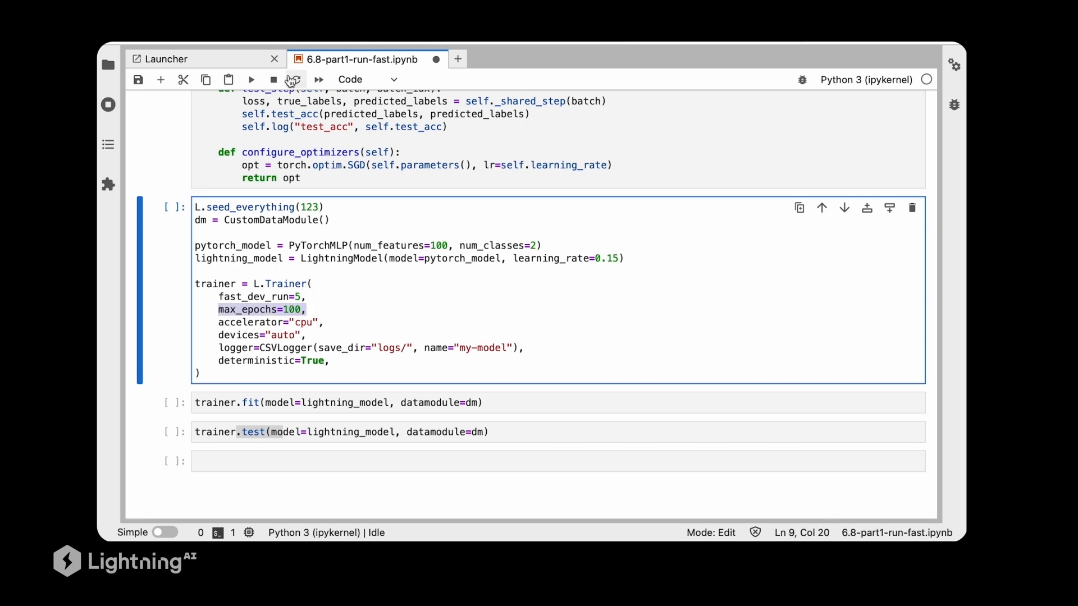
Step: Restart the kernel, run all cells, and scroll to the 5-batch test_acc of 1.0
{"action": "left_click", "coordinate": [291, 79]}
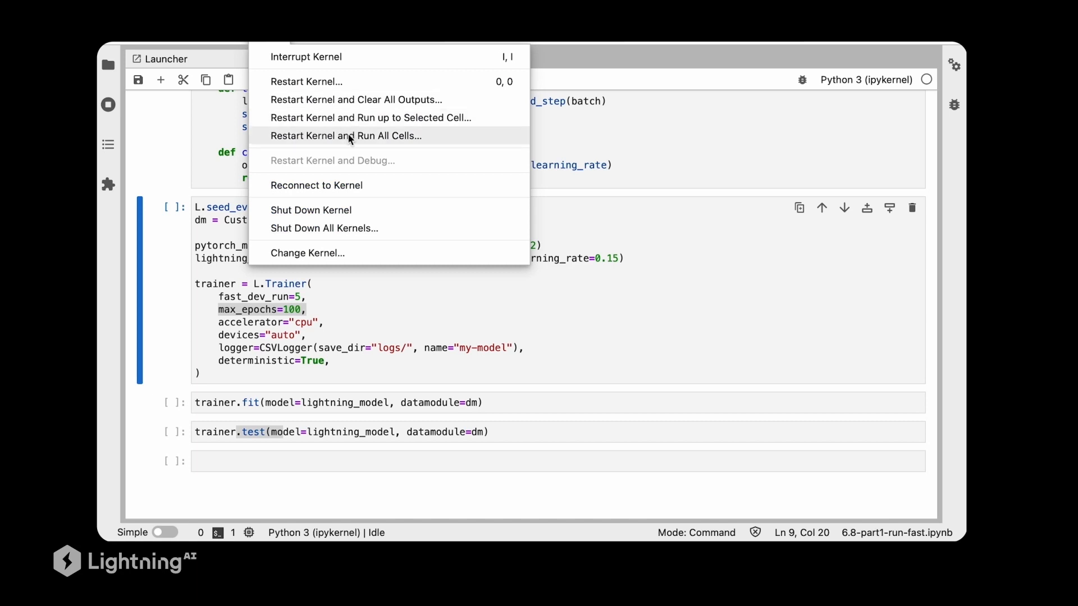
{"action": "left_click", "coordinate": [346, 135]}
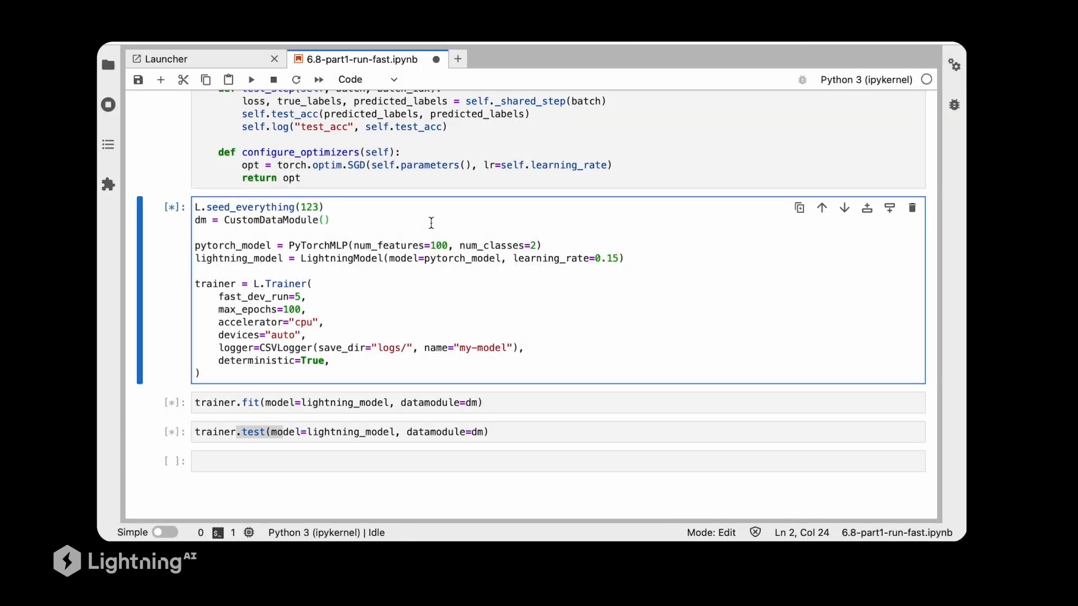
{"action": "left_click", "coordinate": [330, 220]}
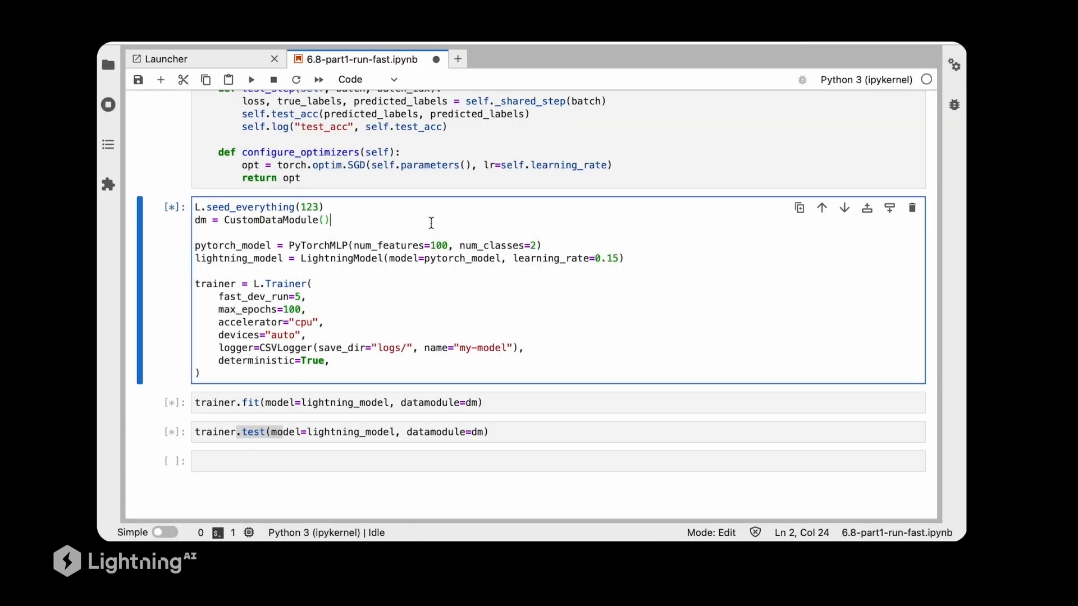
{"action": "left_click", "coordinate": [251, 79]}
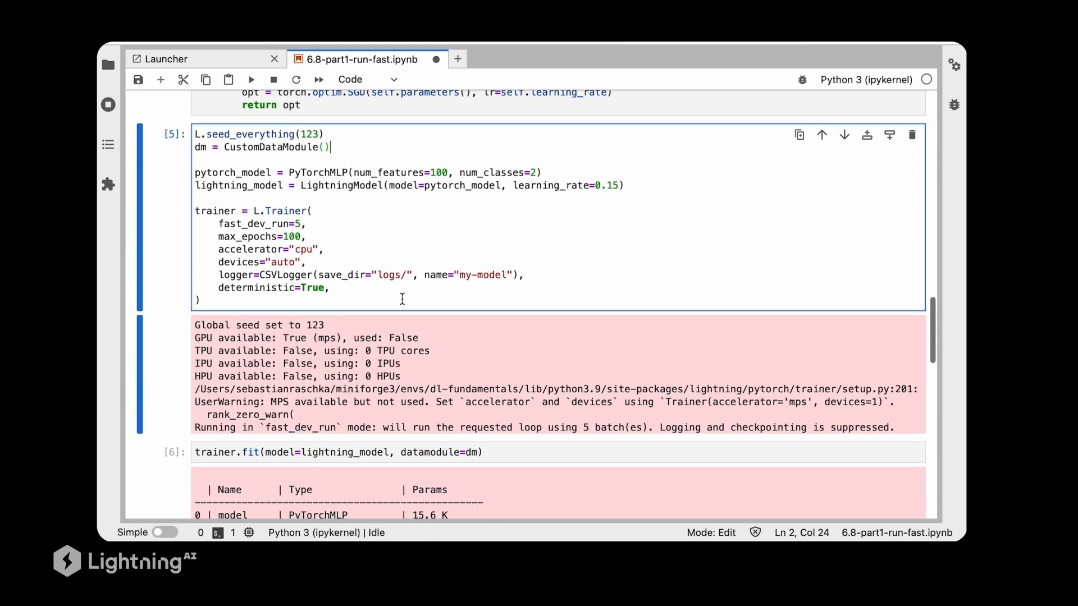
{"action": "left_click", "coordinate": [354, 420]}
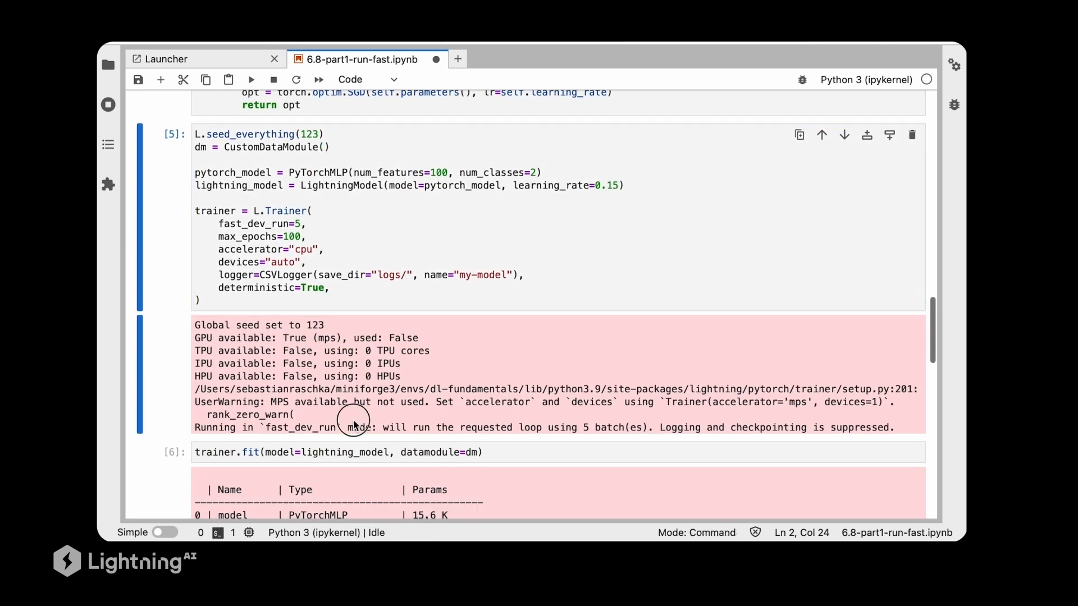
{"action": "scroll", "scroll_direction": "down", "scroll_amount": 3}
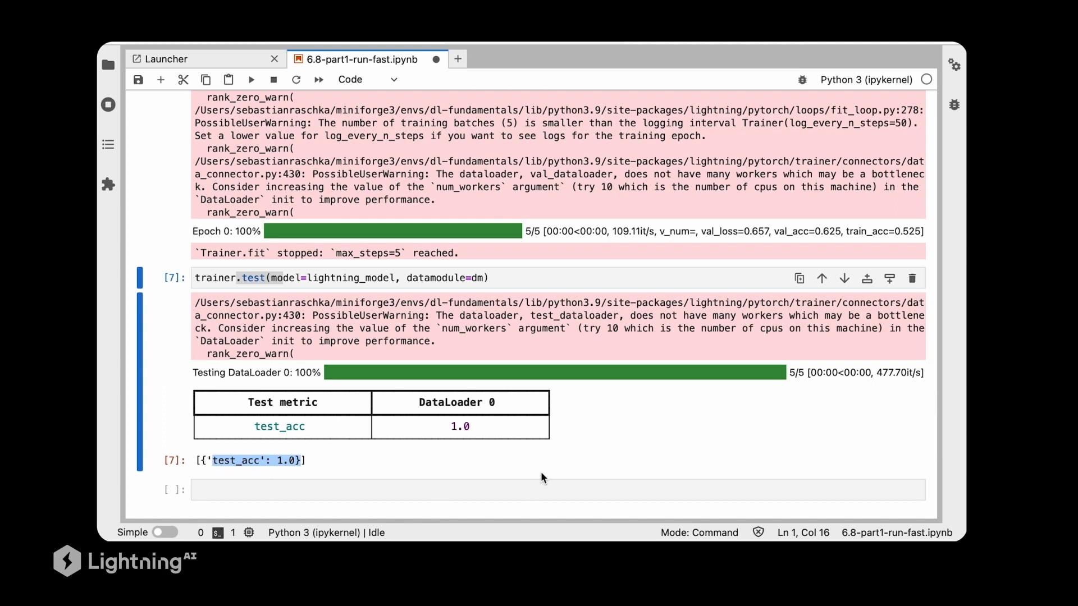
{"action": "mouse_move", "coordinate": [452, 269]}
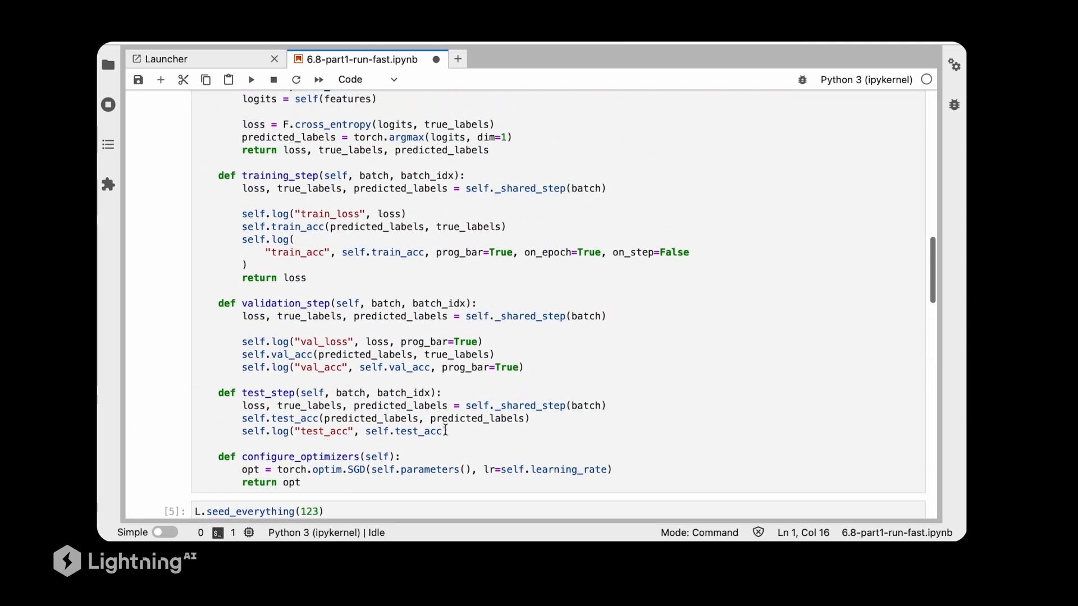
Step: In test_step, replace the second predicted_labels argument of self.test_acc with true_labels
{"action": "double_click", "coordinate": [450, 419]}
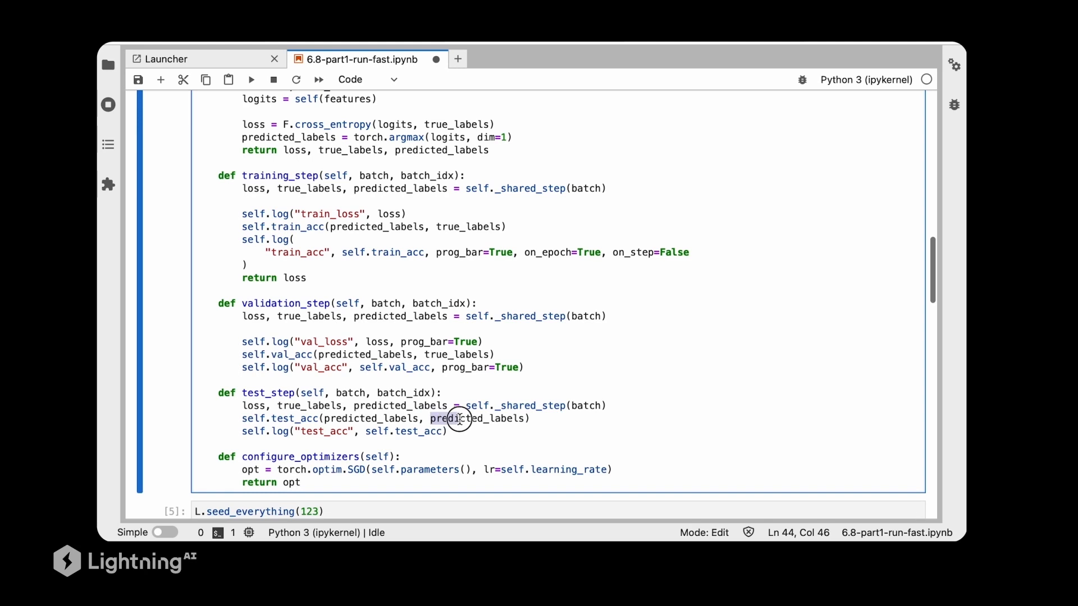
{"action": "double_click", "coordinate": [475, 418]}
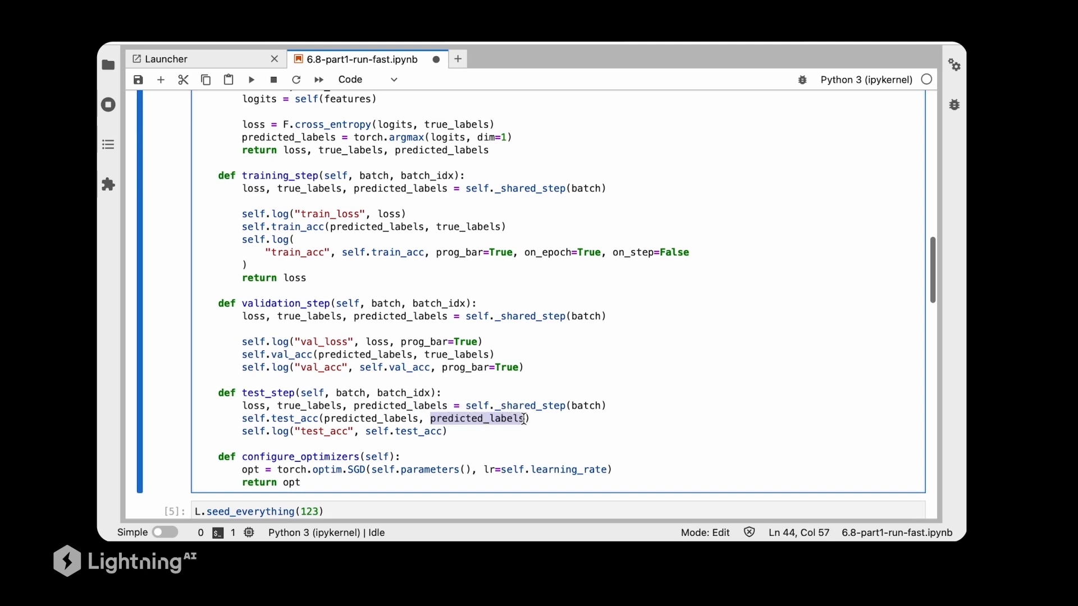
{"action": "type", "text": "true_la"}
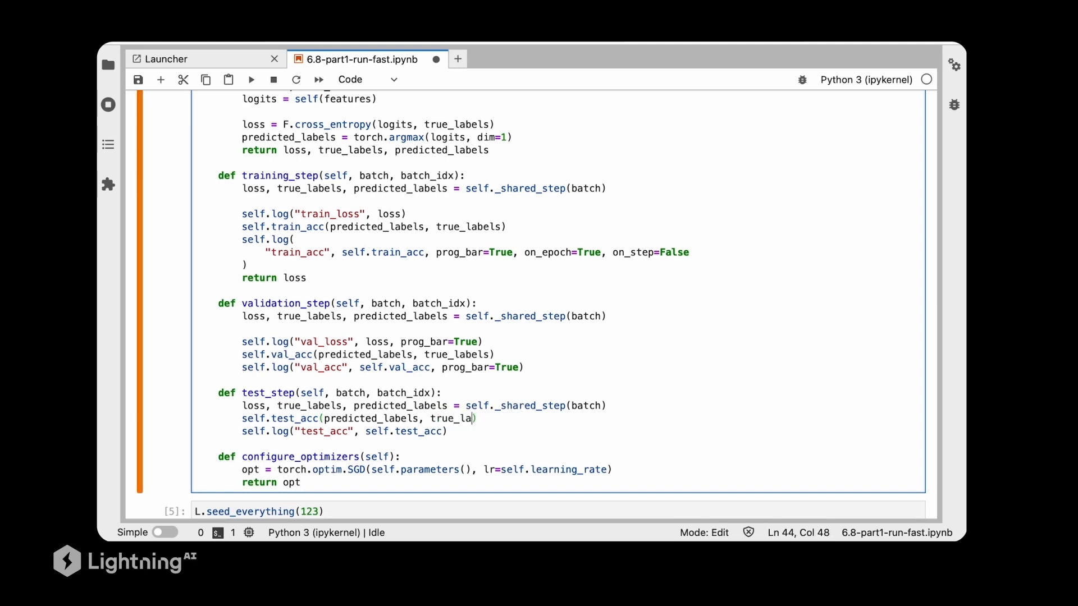
{"action": "type", "text": "bels"}
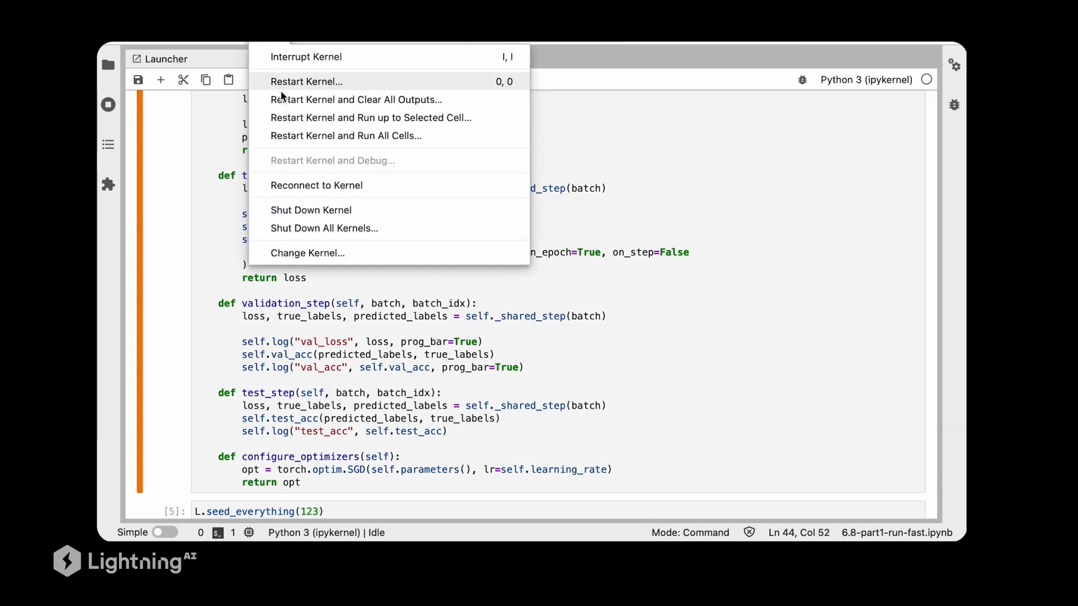
Step: Restart and rerun the notebook, scrolling to the epoch-99 test_acc of about 0.8855
{"action": "left_click", "coordinate": [306, 81]}
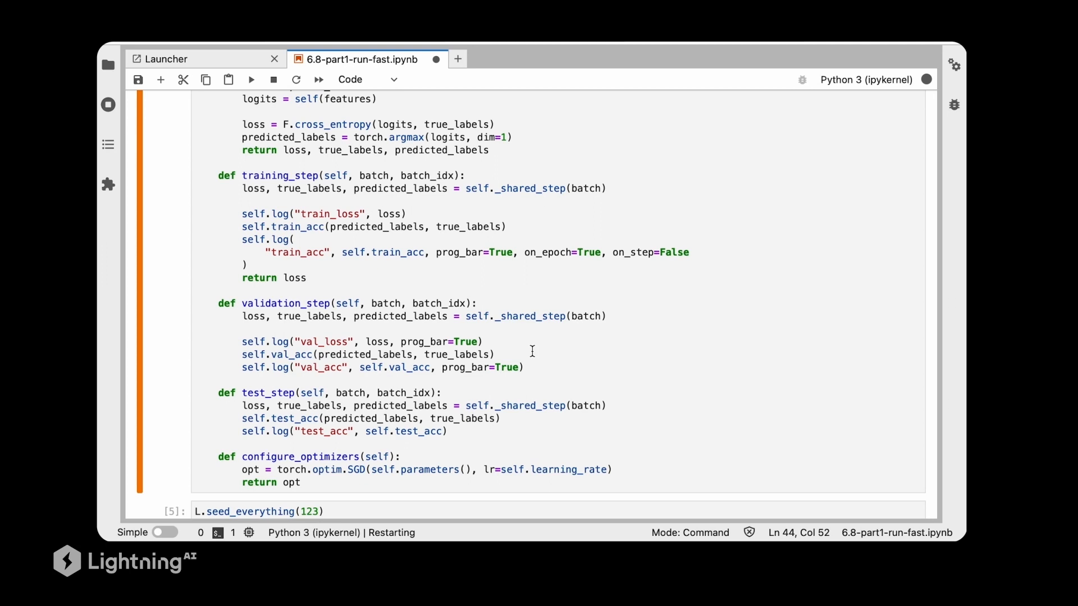
{"action": "scroll", "scroll_direction": "down", "scroll_amount": 3}
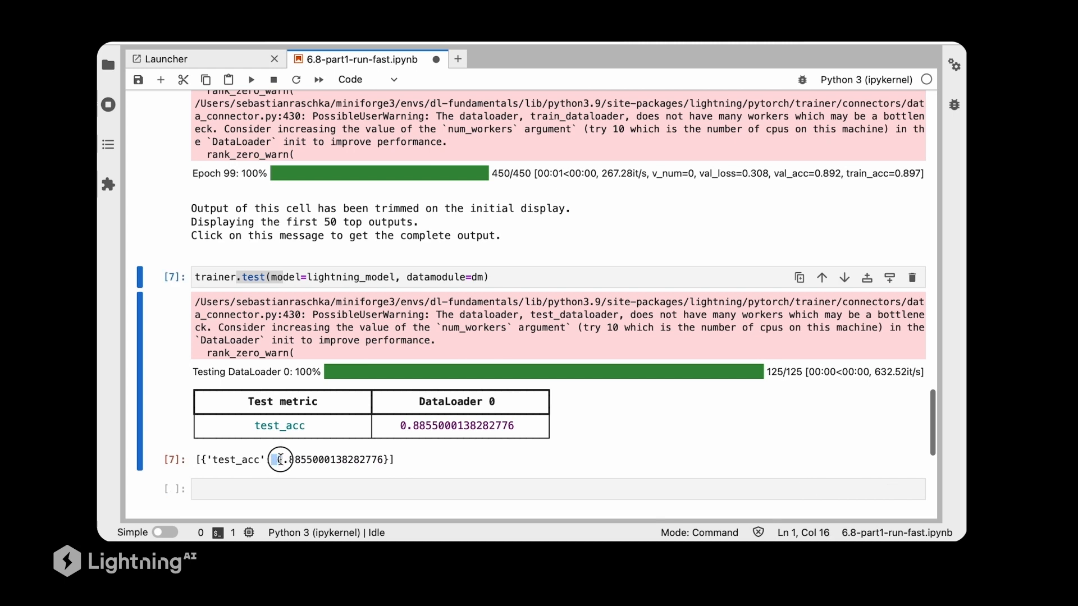
{"action": "double_click", "coordinate": [323, 460]}
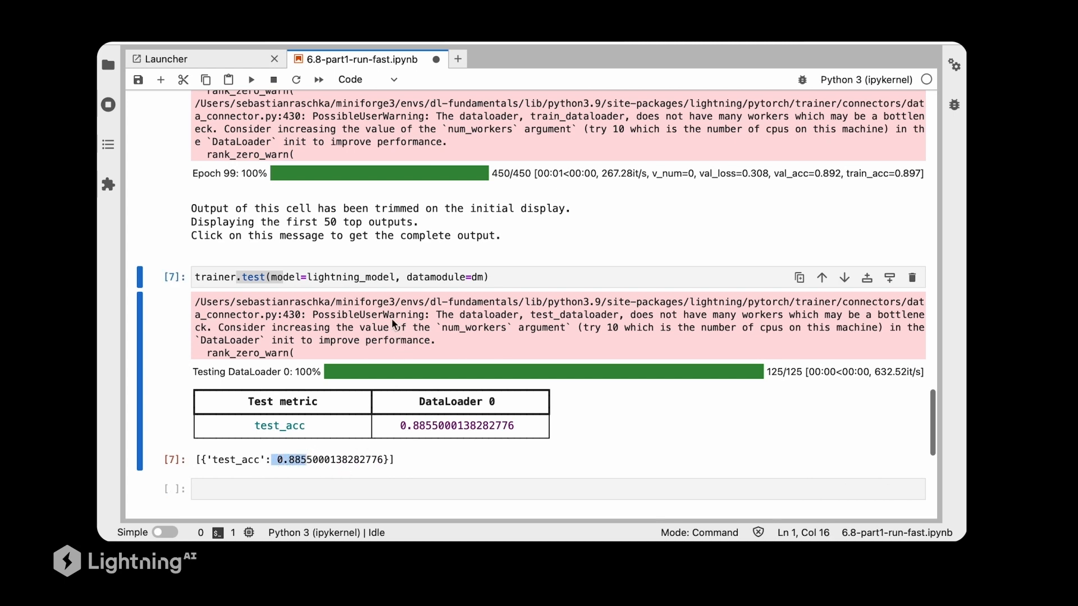
{"action": "mouse_move", "coordinate": [413, 266]}
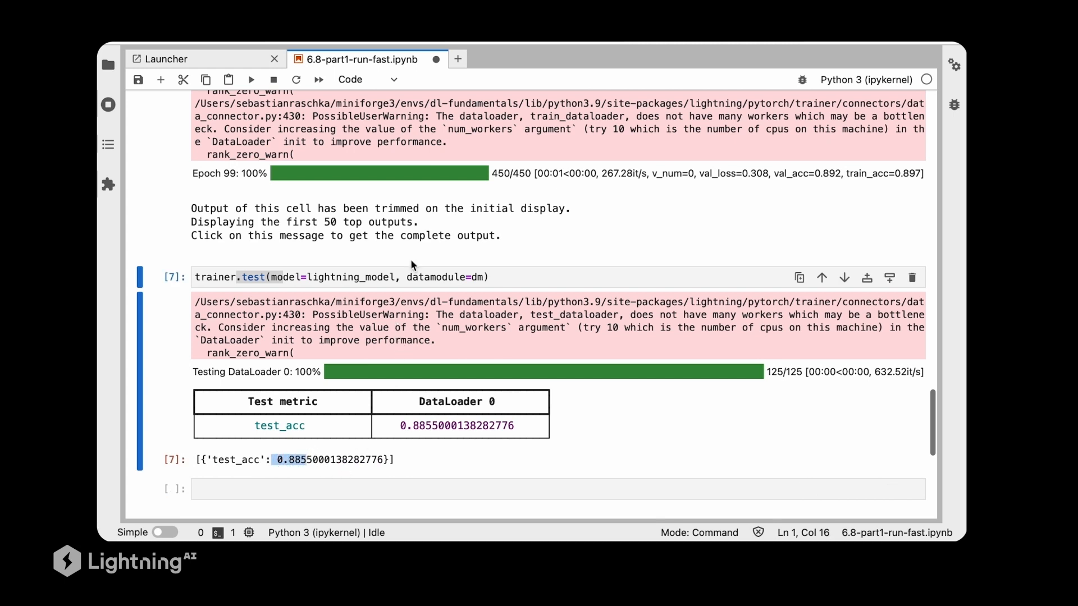